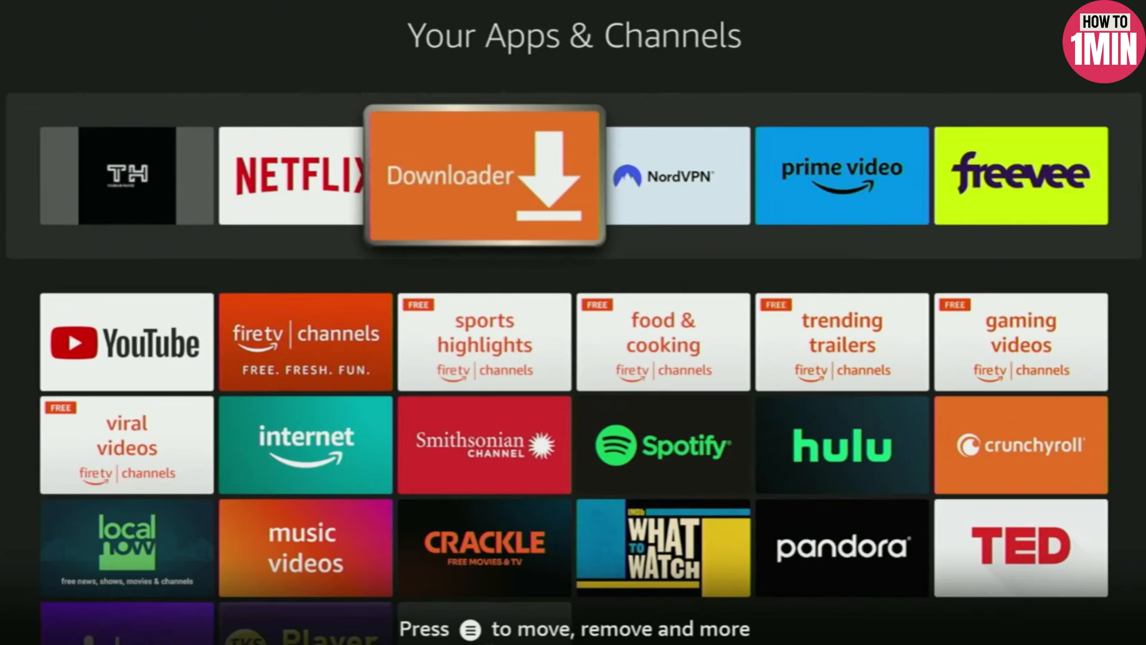
Search for 'Dow' to bring up the Downloader suggestion
click(178, 26)
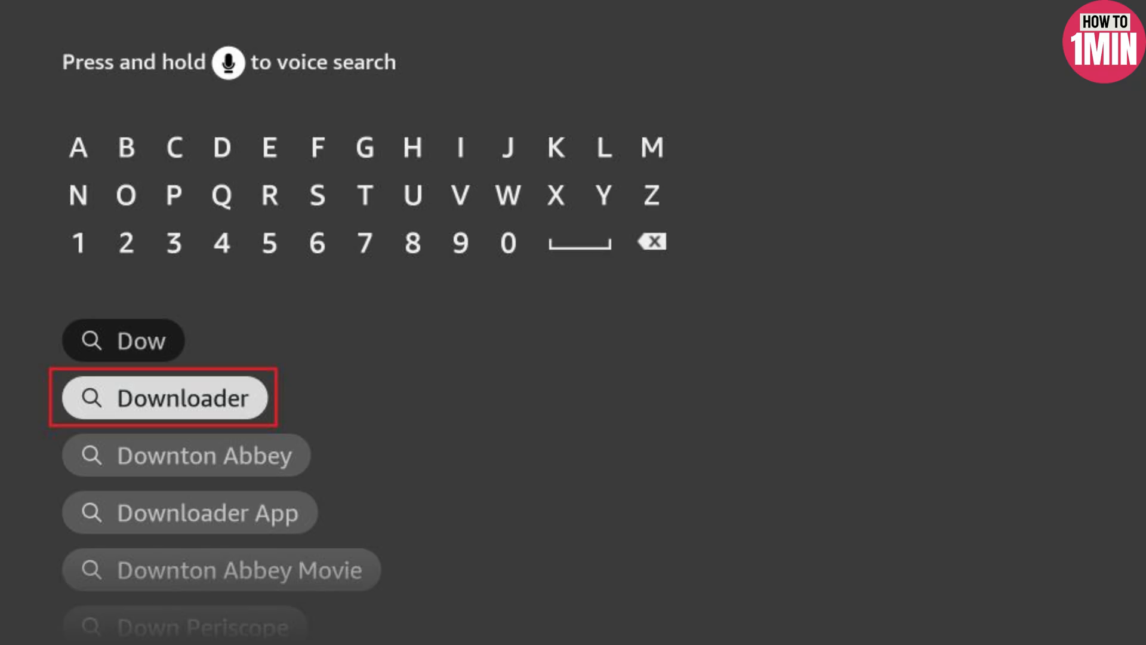
Open Settings from the gear on the home bar
click(165, 397)
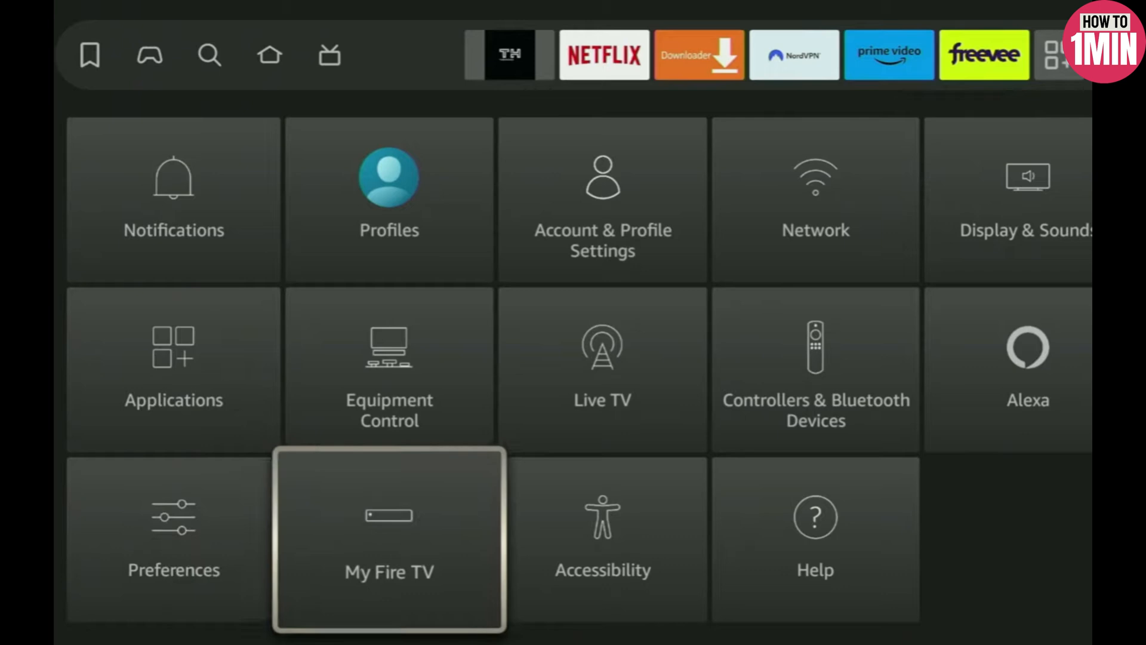
Enter My Fire TV and open its Developer options
click(389, 540)
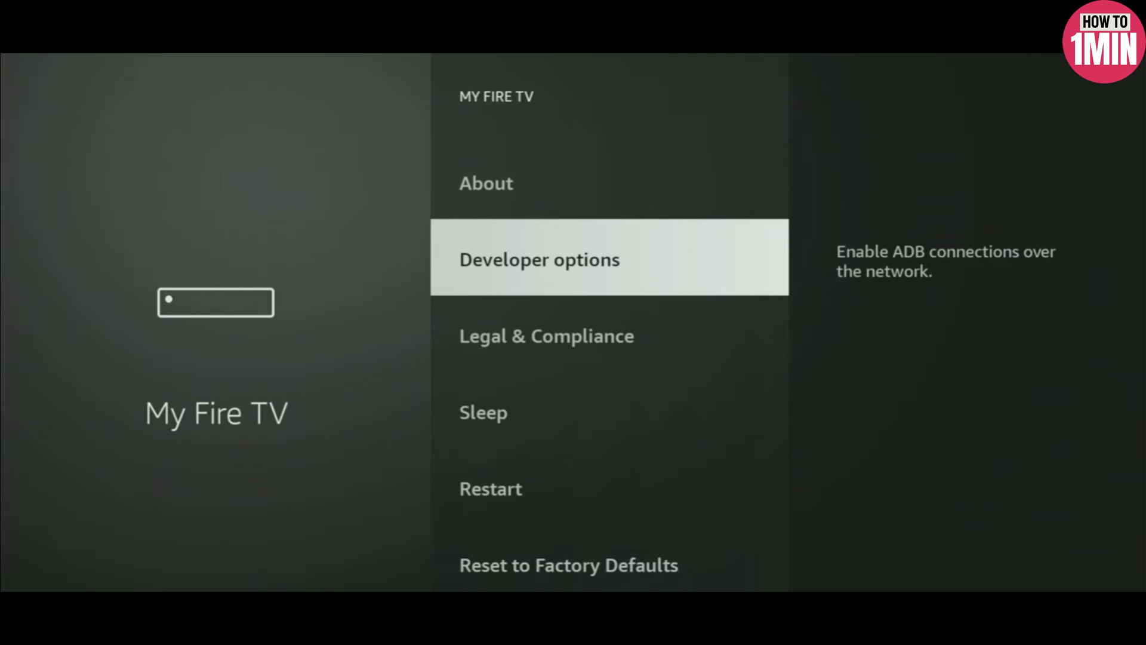
click(487, 183)
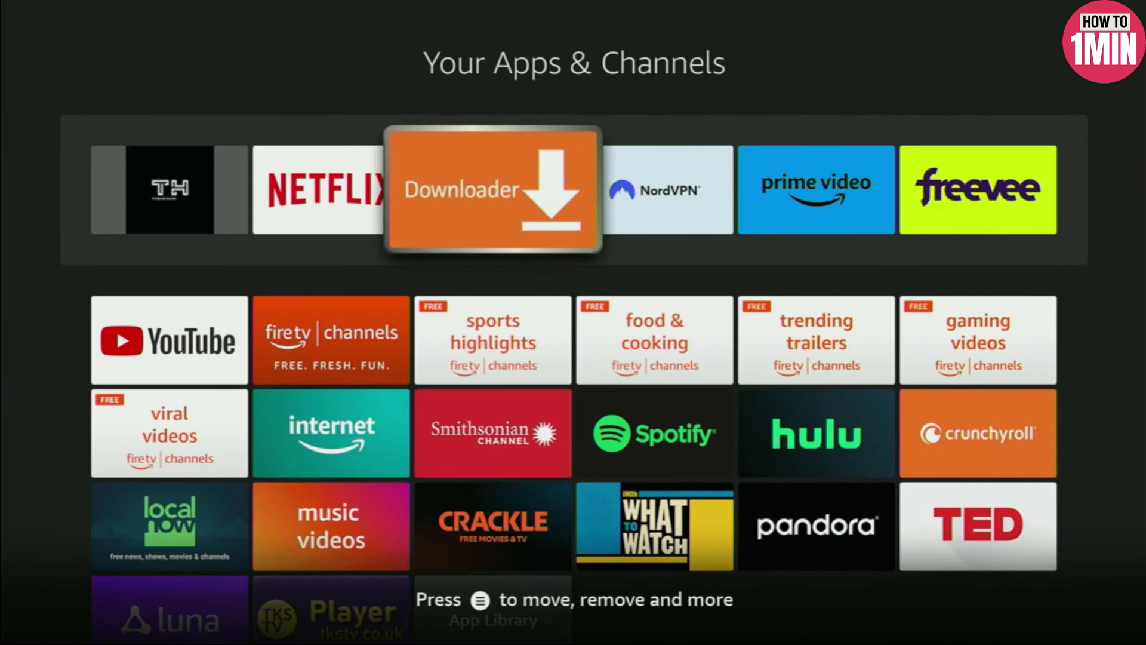
Launch Downloader, load applinked.store, and dismiss the copycat website warning
click(493, 188)
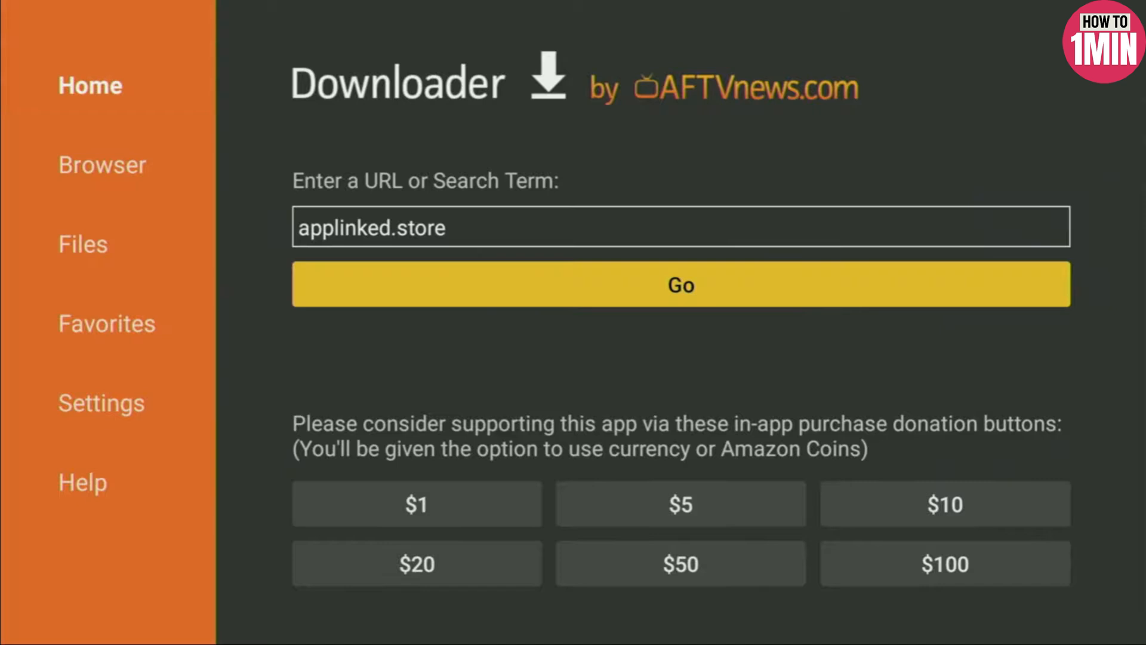
click(680, 285)
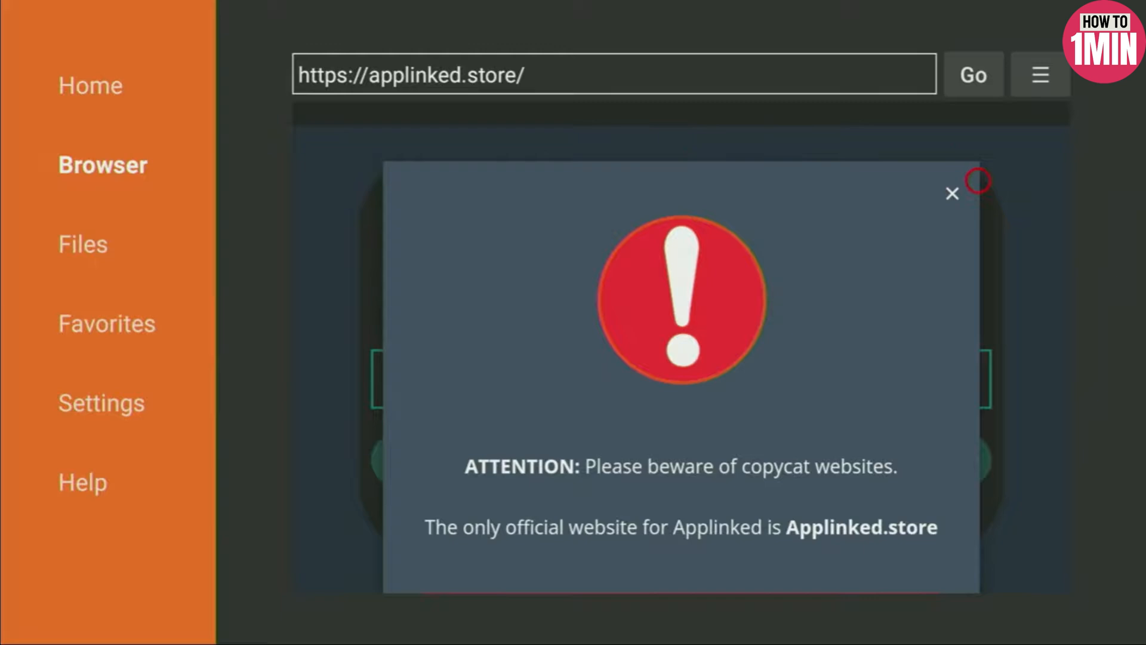
click(952, 193)
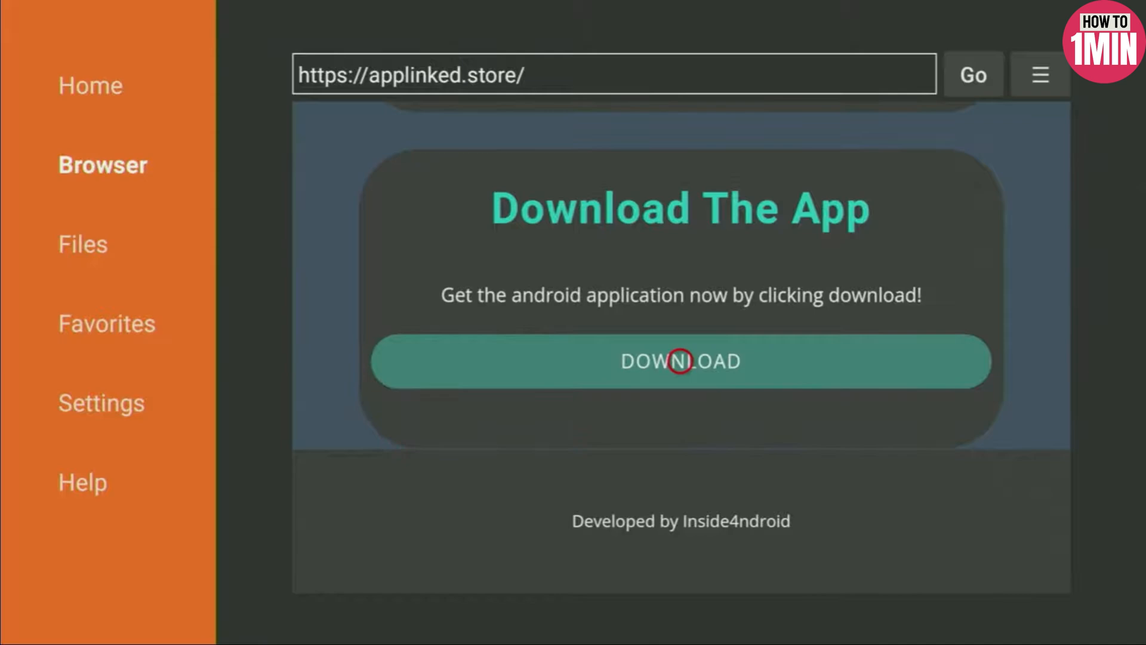
Download and install the AppLinked Android app, then launch it
click(680, 361)
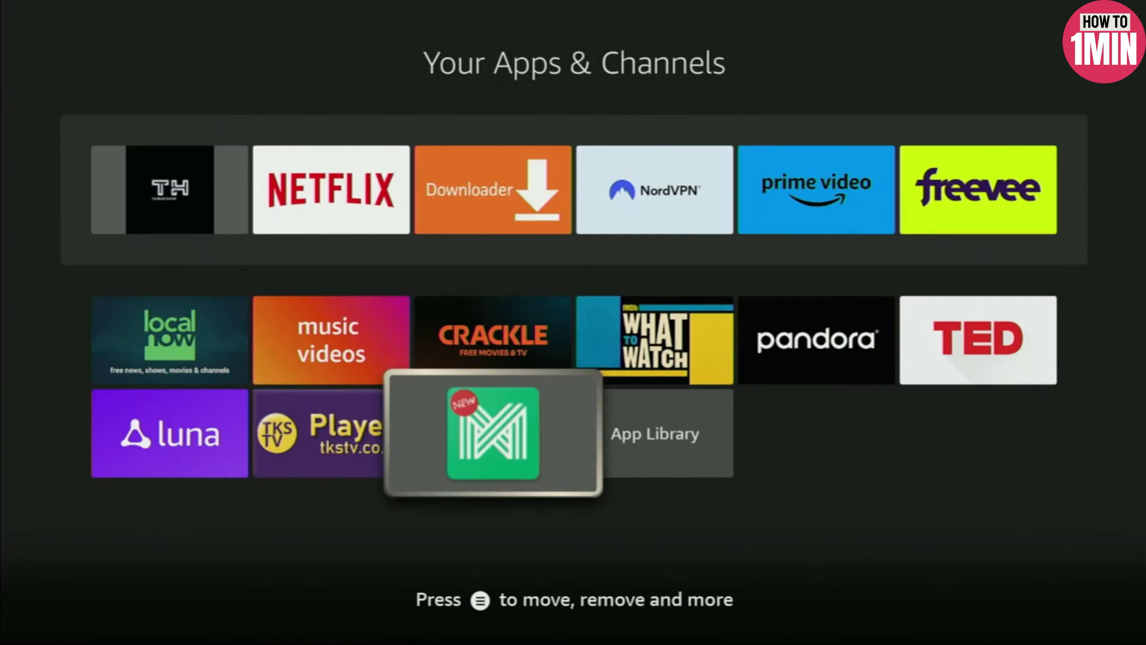
click(493, 433)
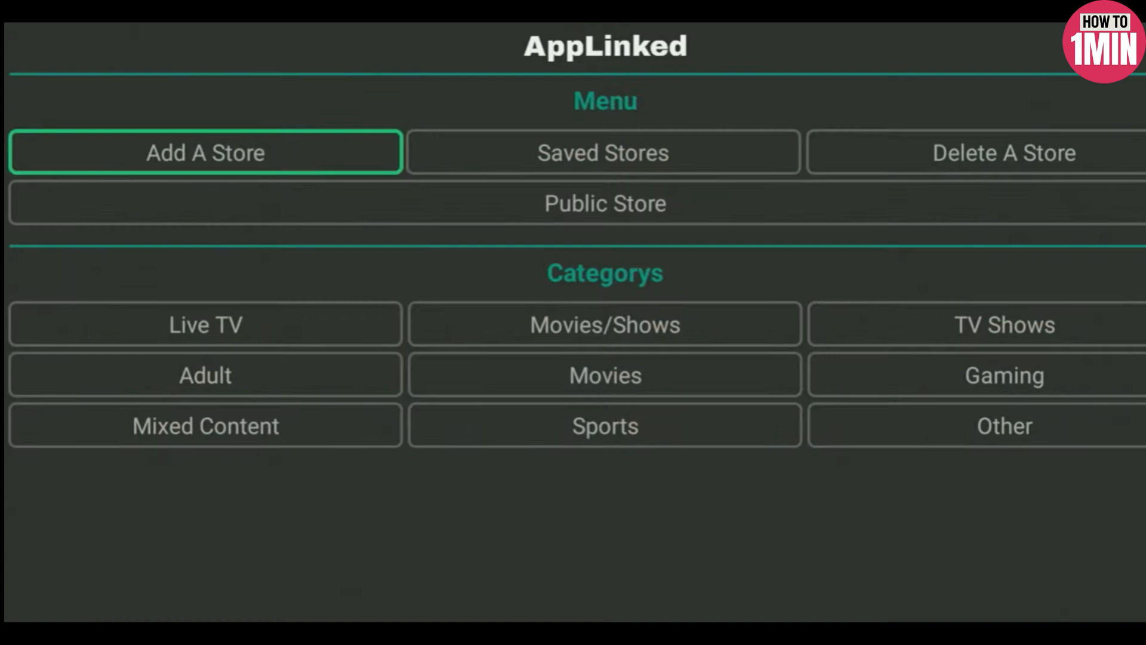
Open the Add A Store code dialog and cancel without entering a code
click(205, 152)
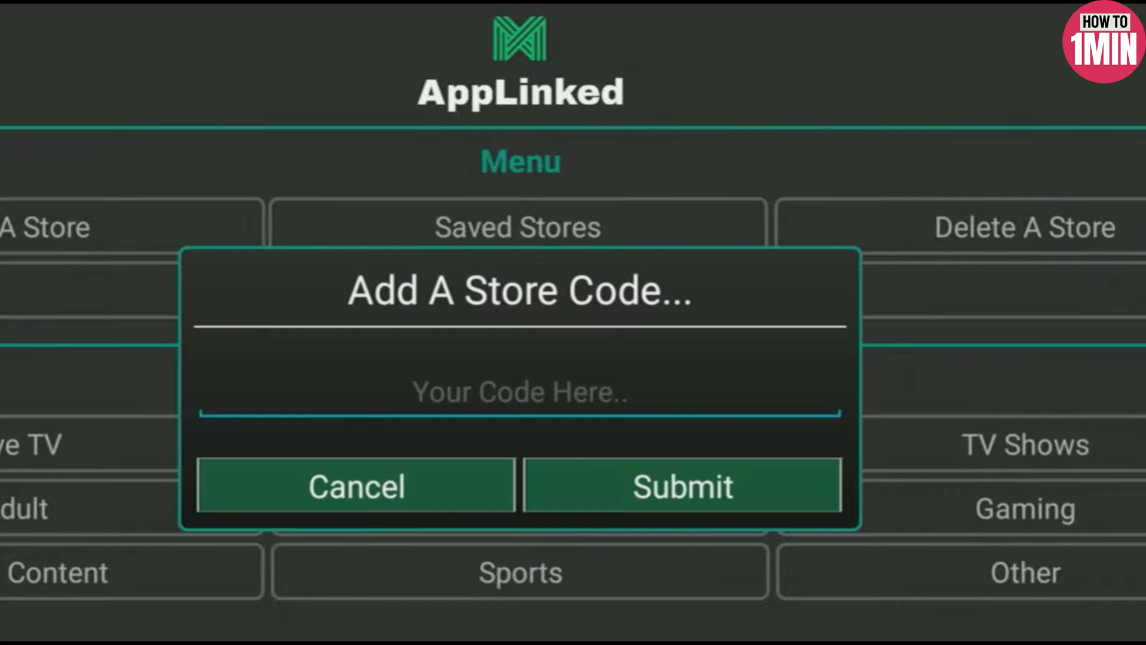
click(356, 486)
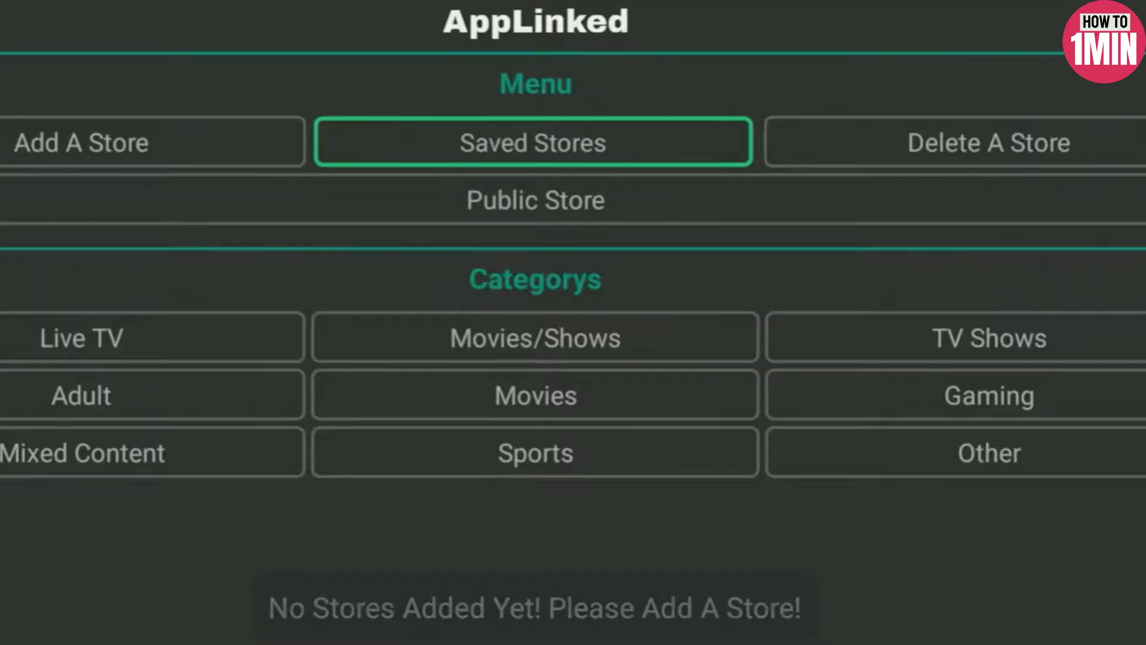